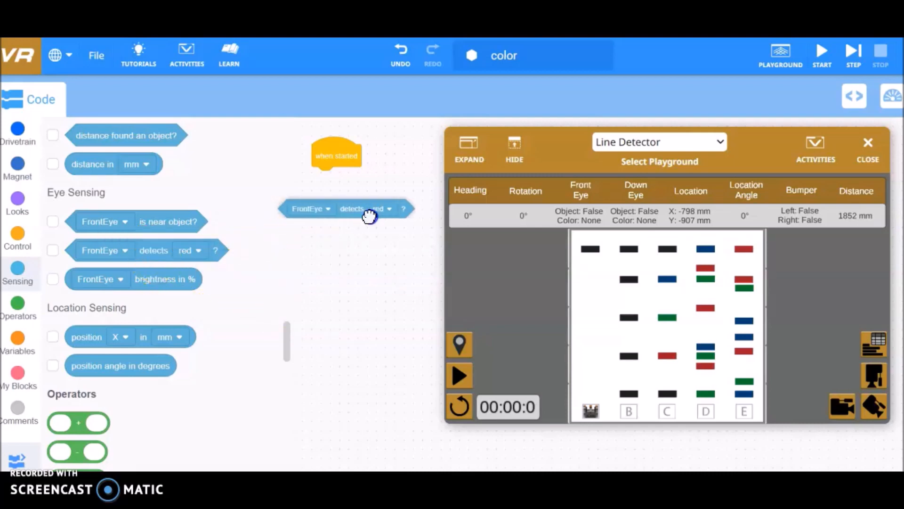
- Inspect the colour choices on the loose FrontEye detects block
left_click(401, 209)
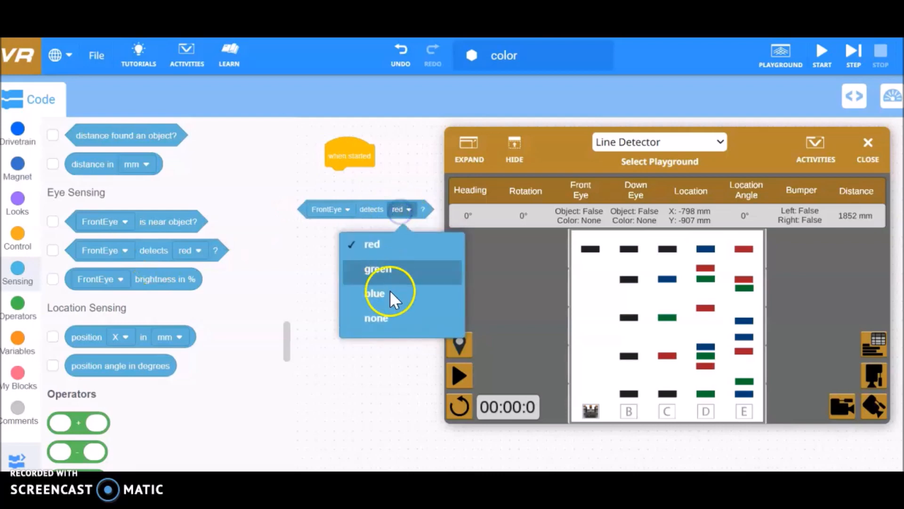
mouse_move(332, 220)
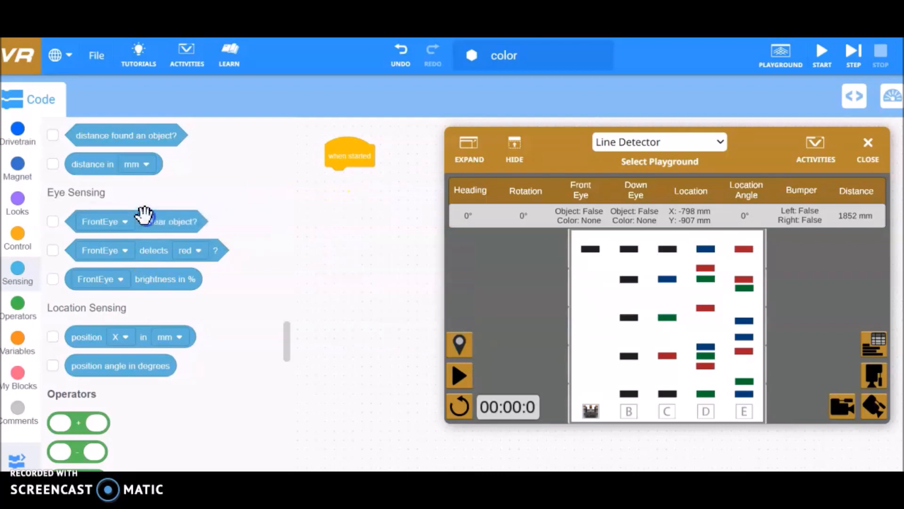
mouse_move(361, 271)
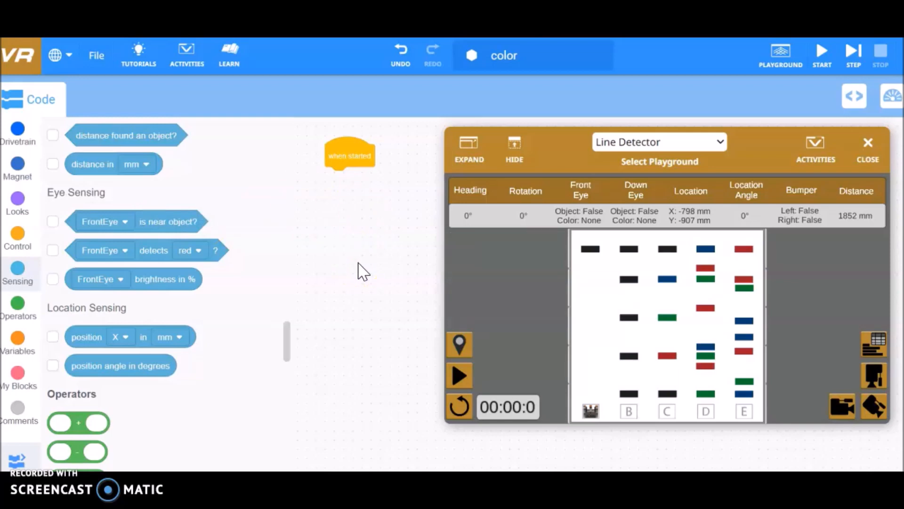
- Attach a drive forward block under when started, followed by an empty wait until block
left_click(17, 128)
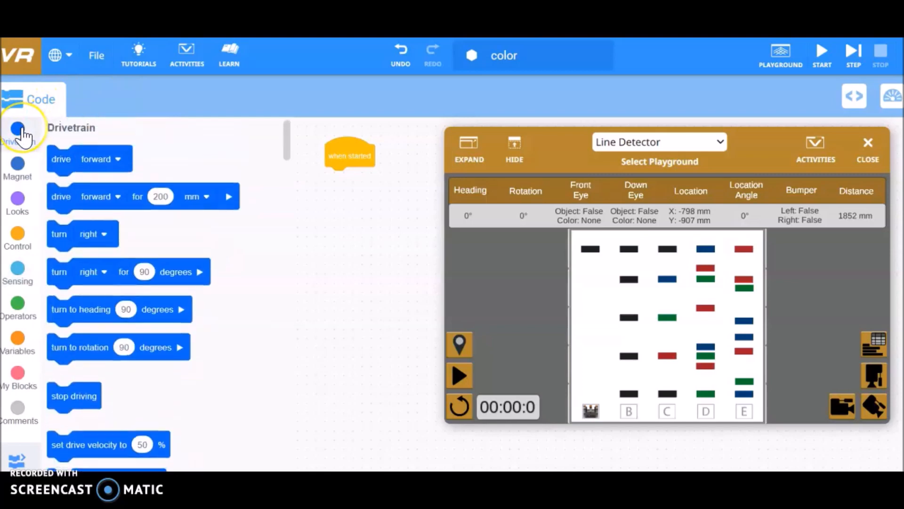
left_click_drag(89, 160, 250, 165)
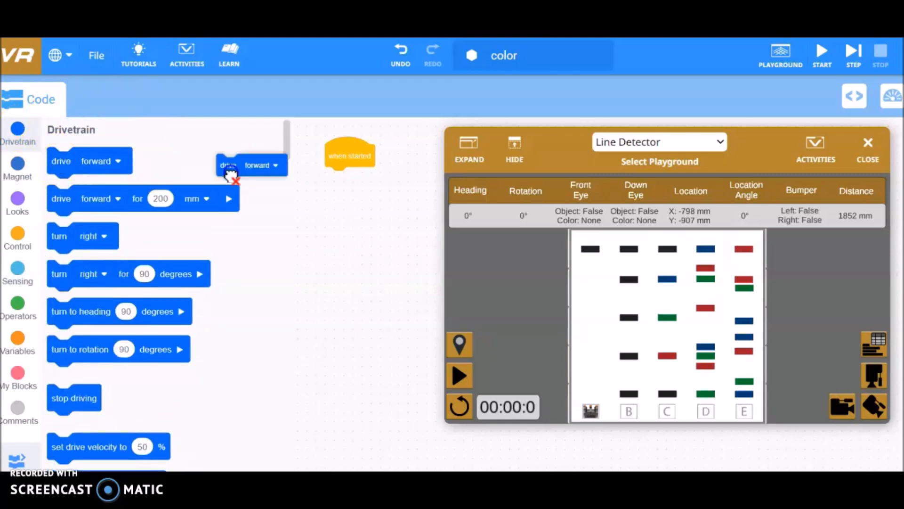
left_click_drag(250, 165, 360, 178)
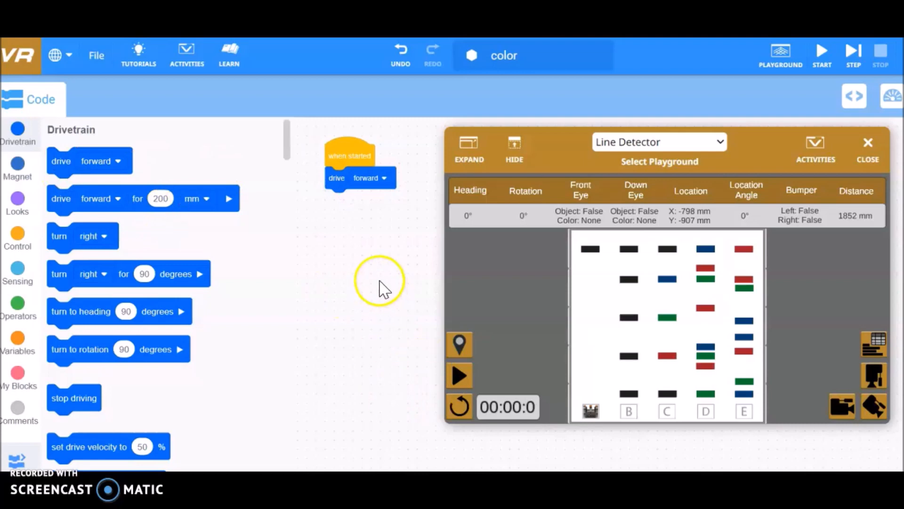
left_click(17, 237)
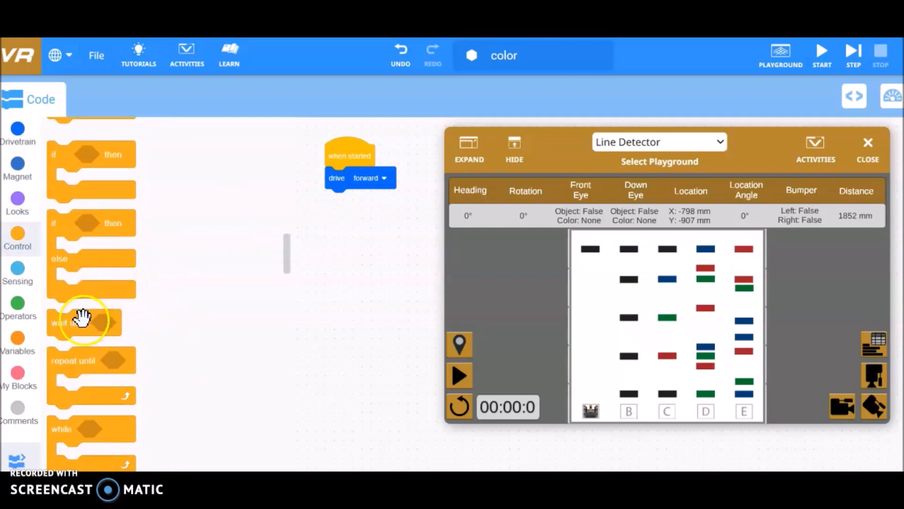
left_click_drag(85, 322, 345, 207)
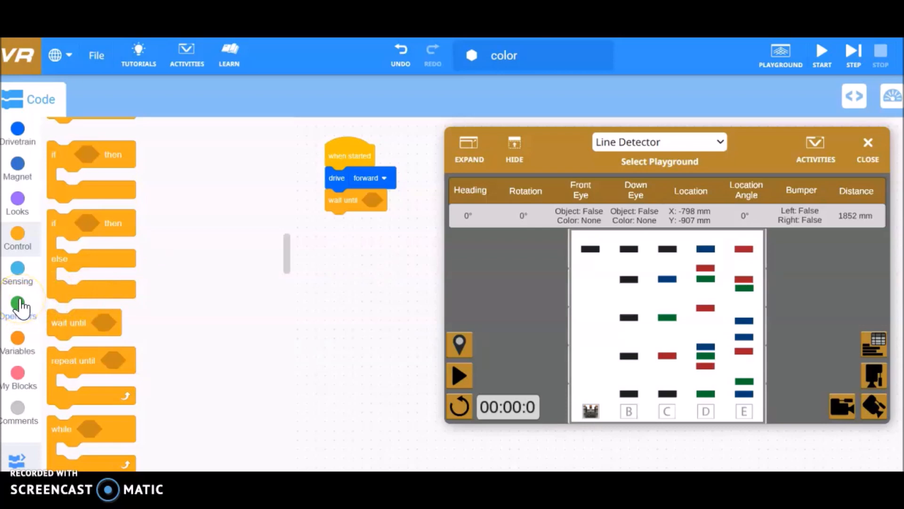
- Fill the wait until slot with a less-than comparison against 50 from Operators
left_click(17, 305)
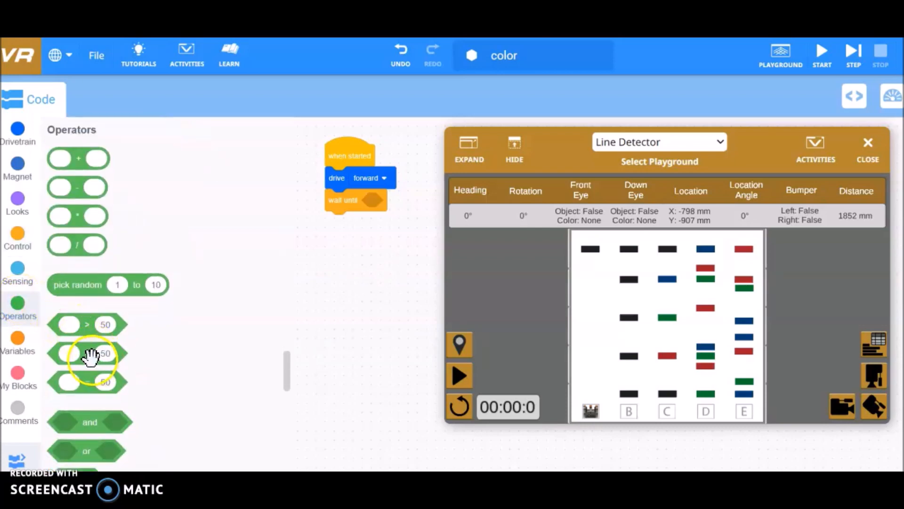
left_click_drag(88, 353, 312, 255)
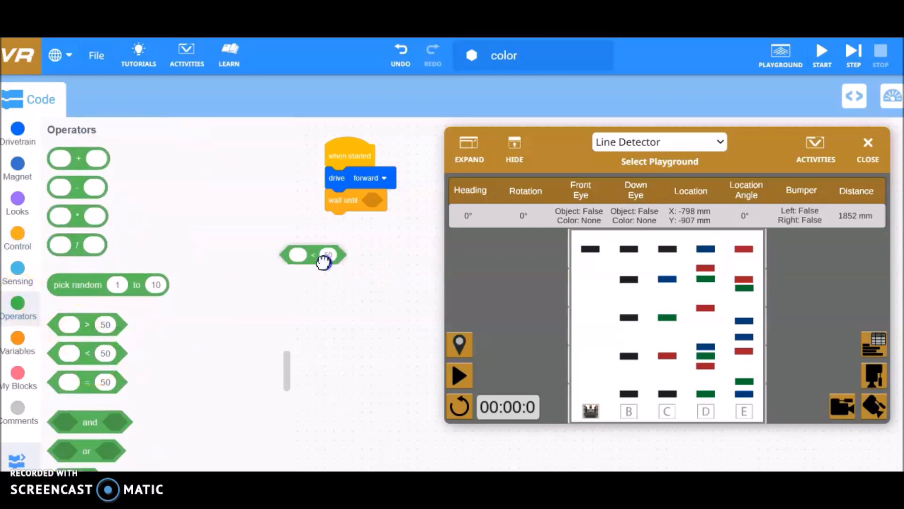
left_click_drag(313, 255, 398, 200)
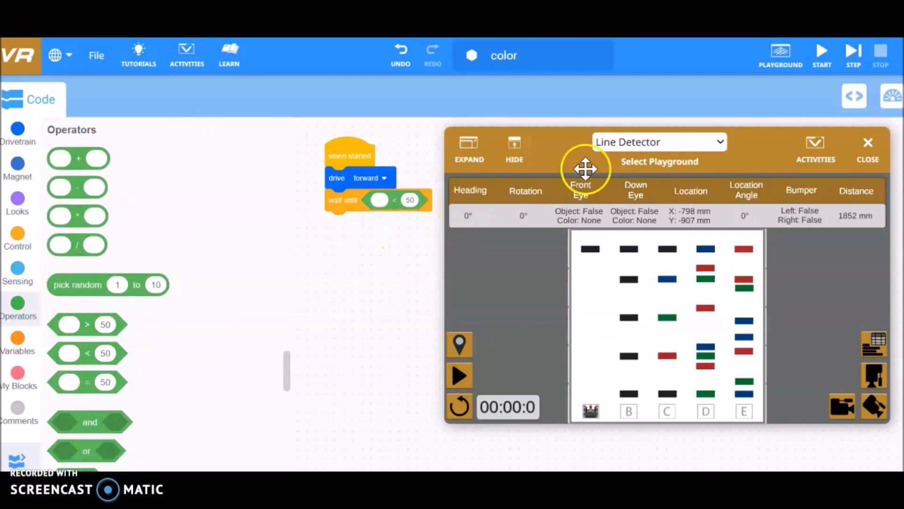
left_click_drag(586, 168, 578, 147)
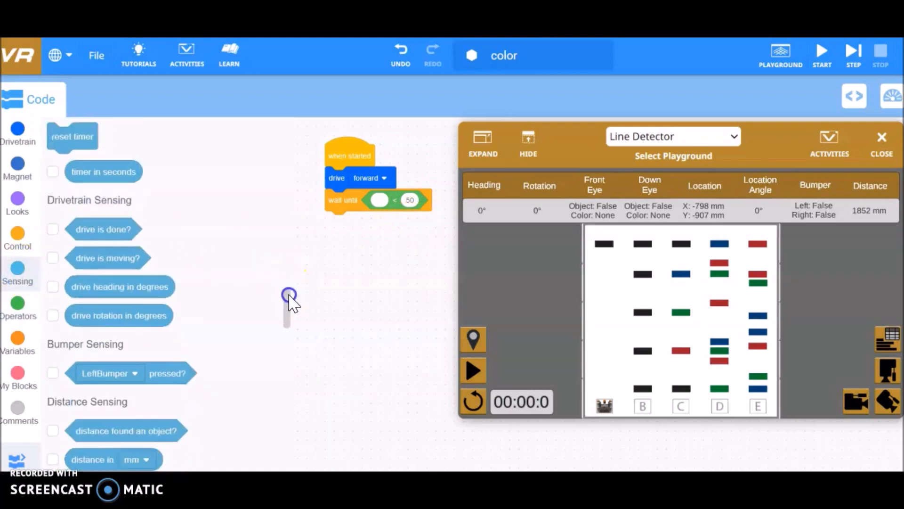
- Make the condition read DownEye brightness in % less than 50
scroll("down", 3)
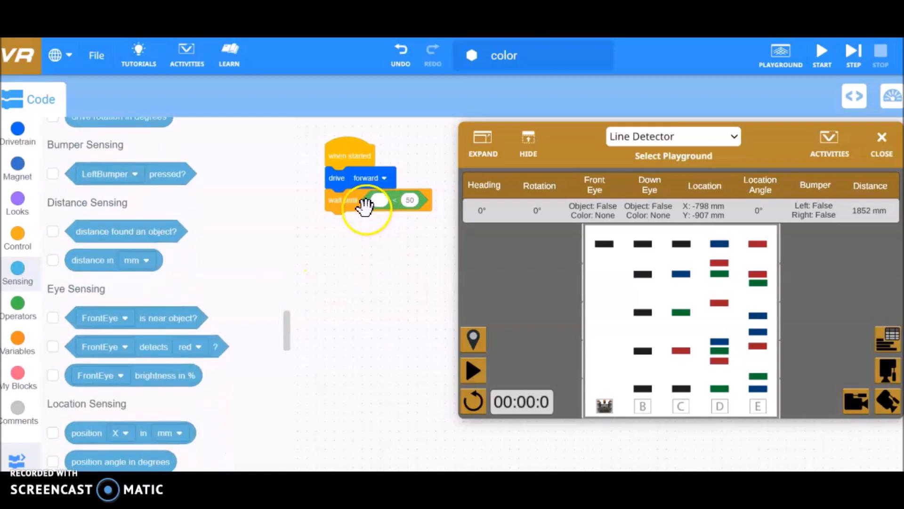
mouse_move(306, 320)
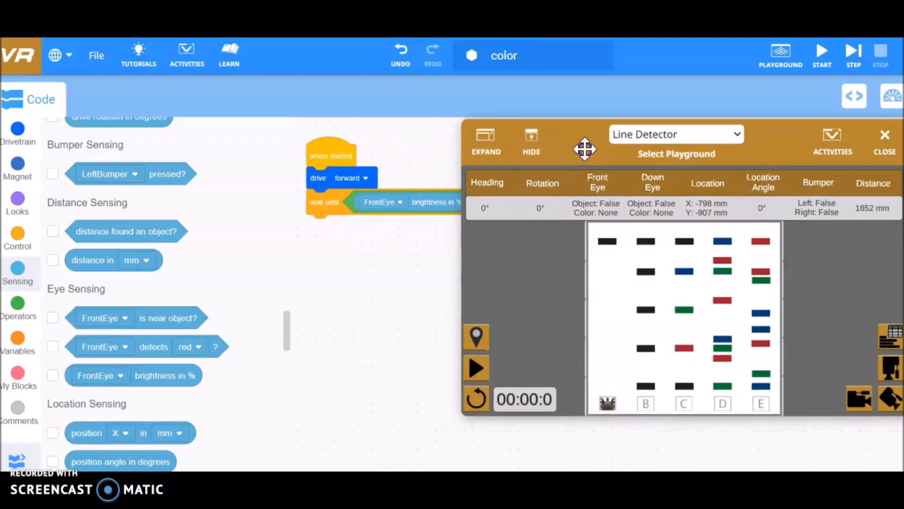
left_click_drag(585, 149, 630, 129)
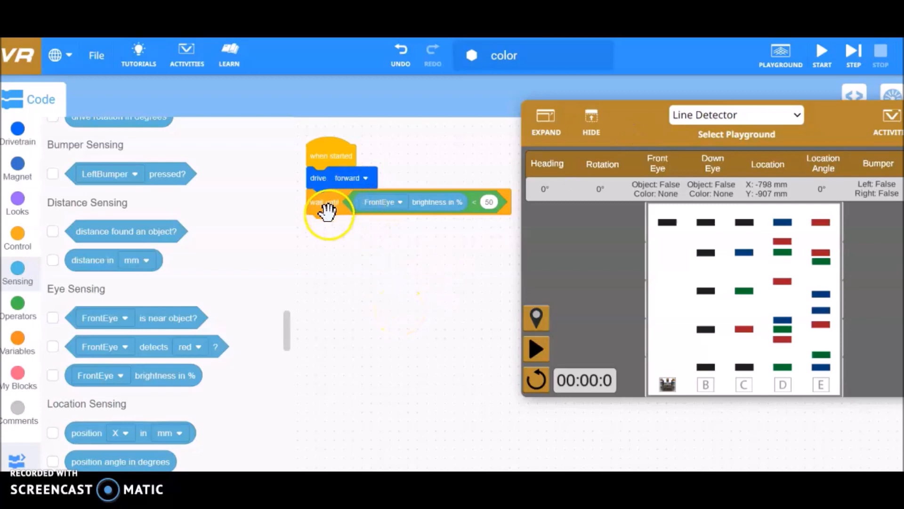
left_click(382, 201)
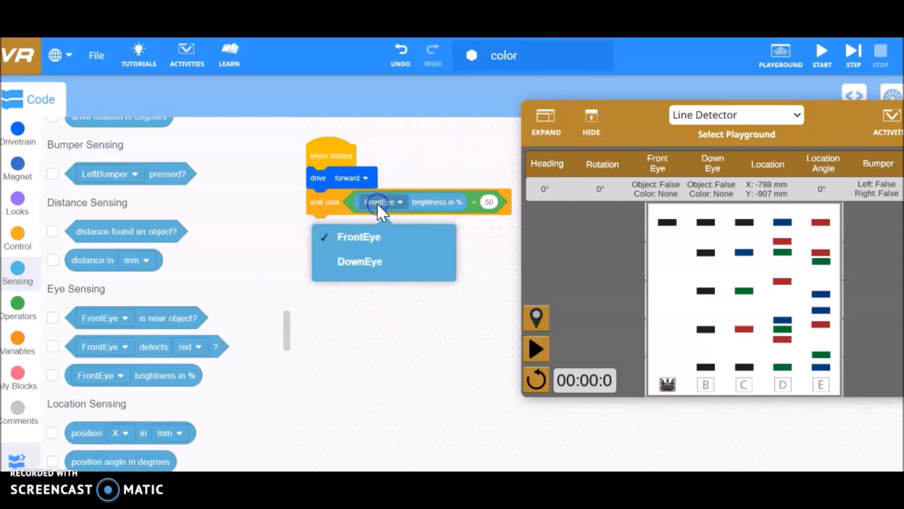
left_click(359, 261)
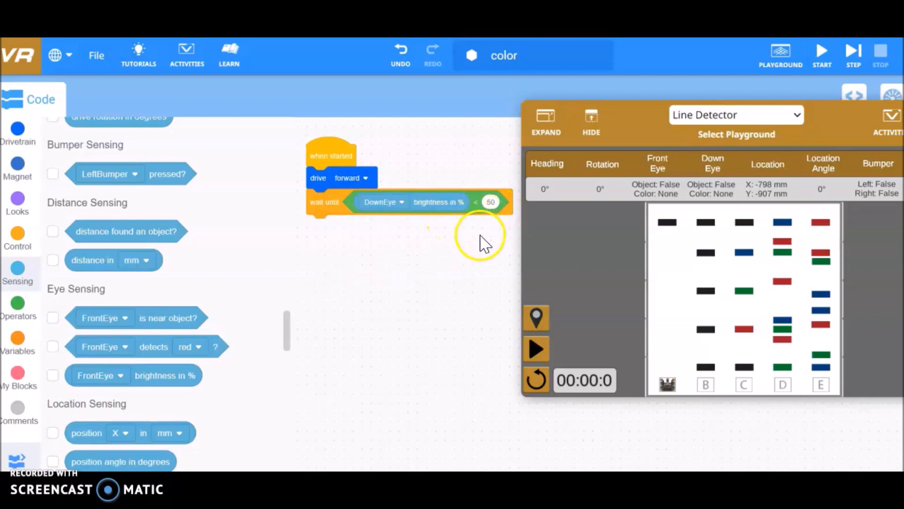
mouse_move(663, 219)
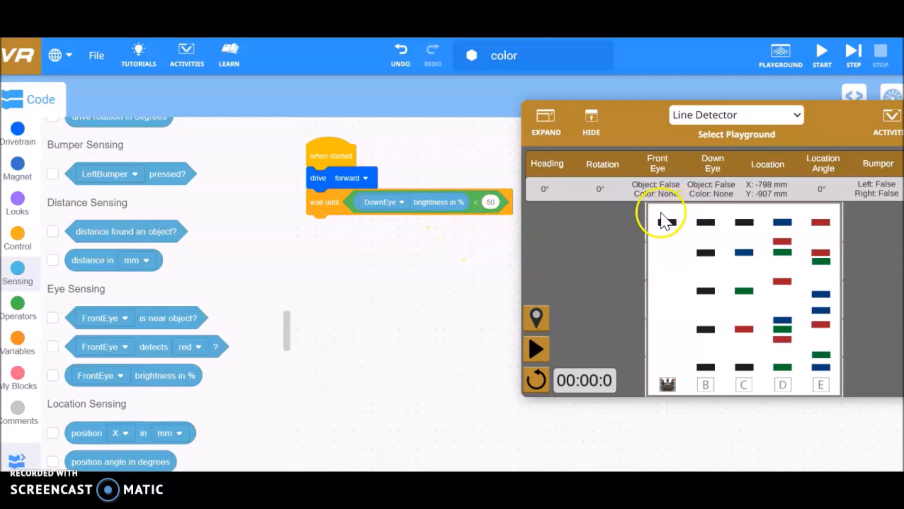
mouse_move(675, 266)
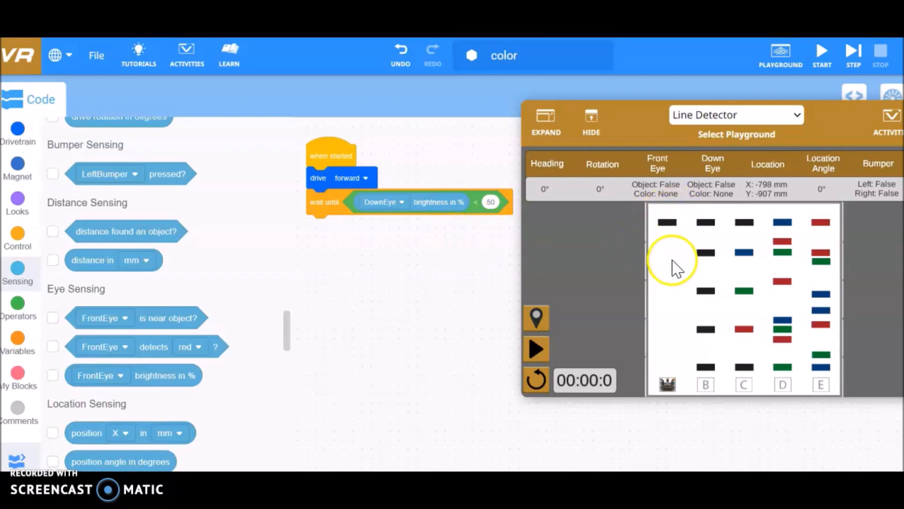
mouse_move(742, 269)
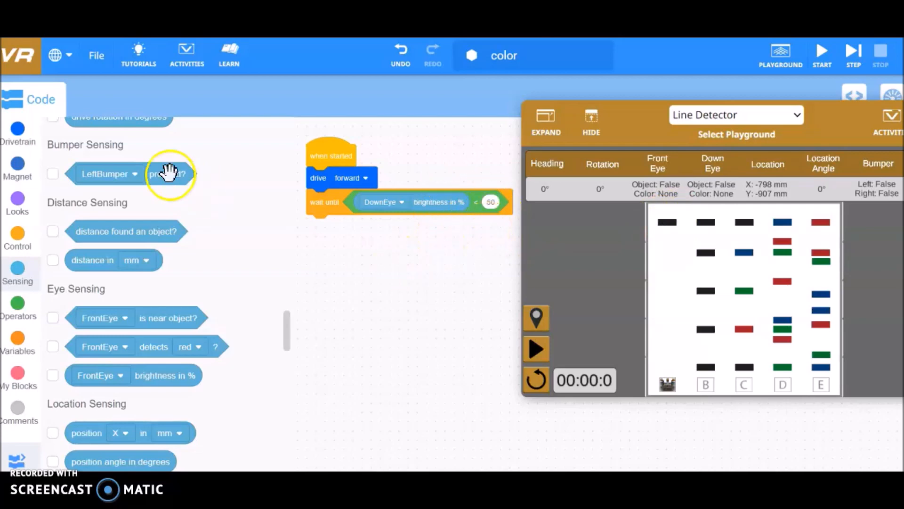
mouse_move(16, 132)
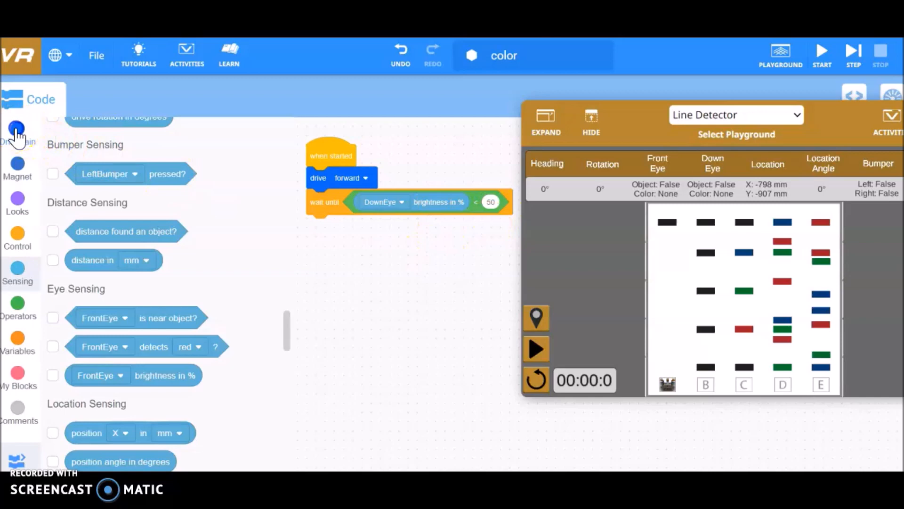
- Add a drive reverse for 1500 mm block after the wait until step
left_click(17, 128)
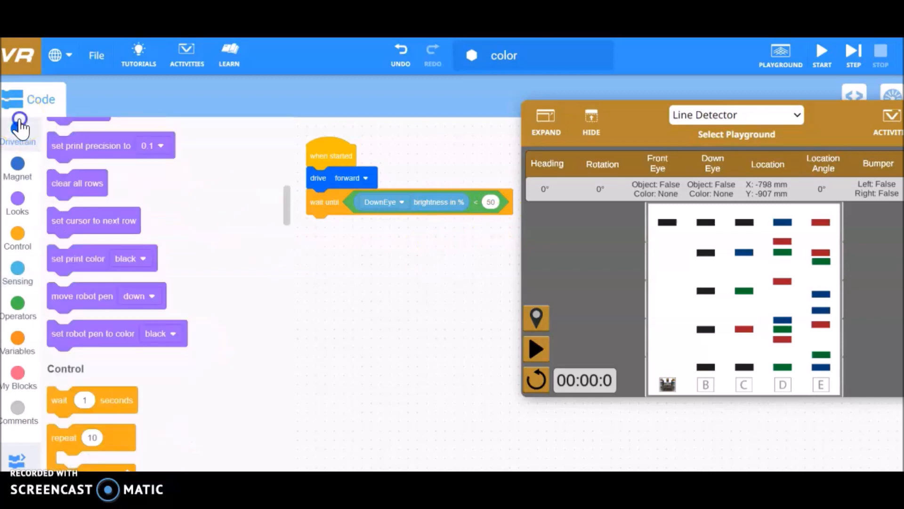
left_click(17, 130)
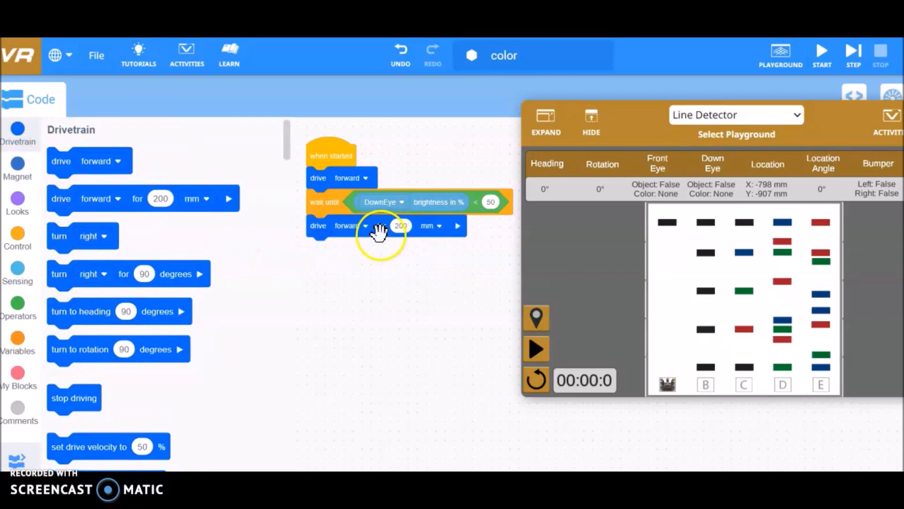
left_click(366, 225)
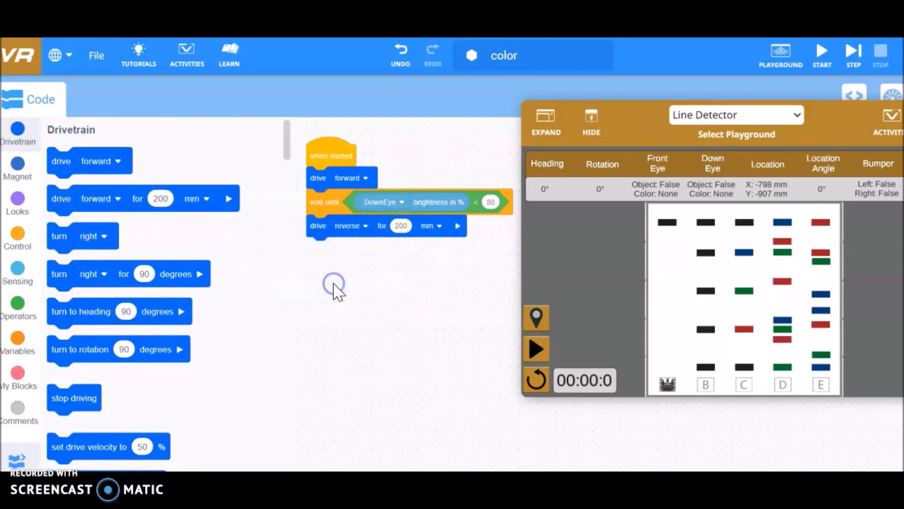
left_click(400, 225)
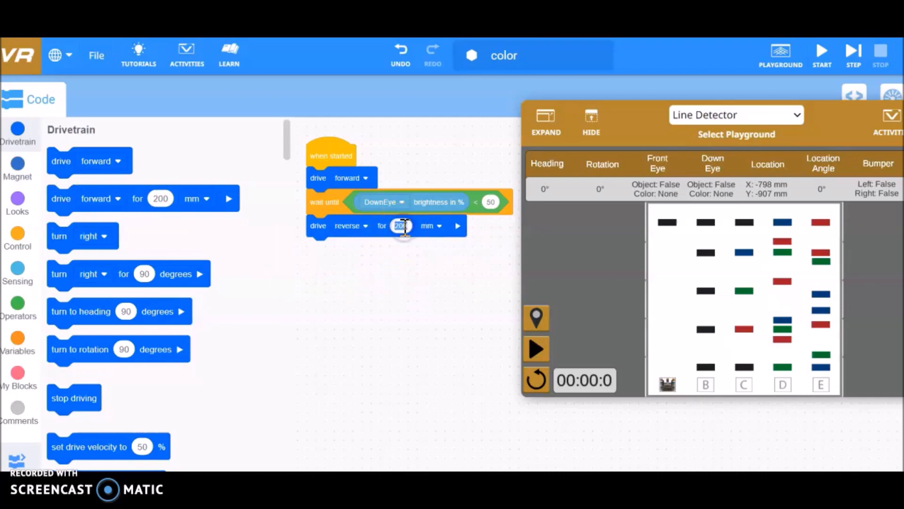
type("1")
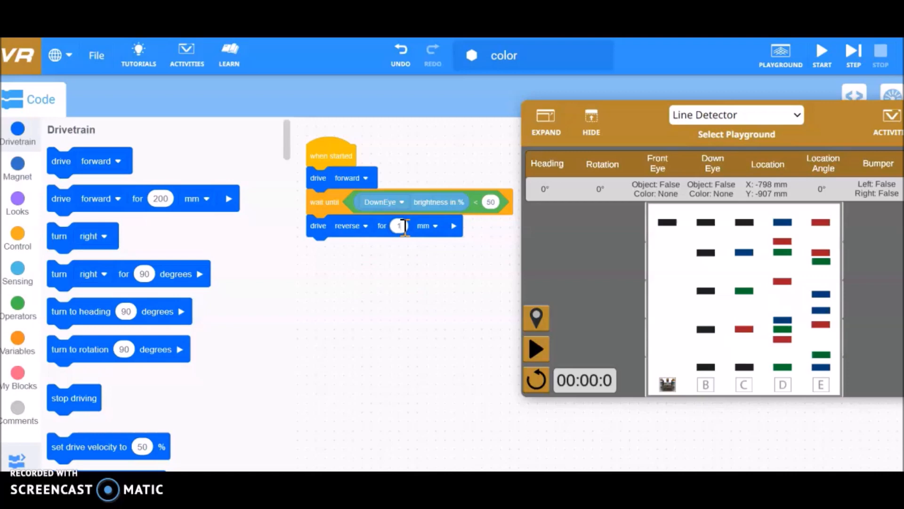
type("1500")
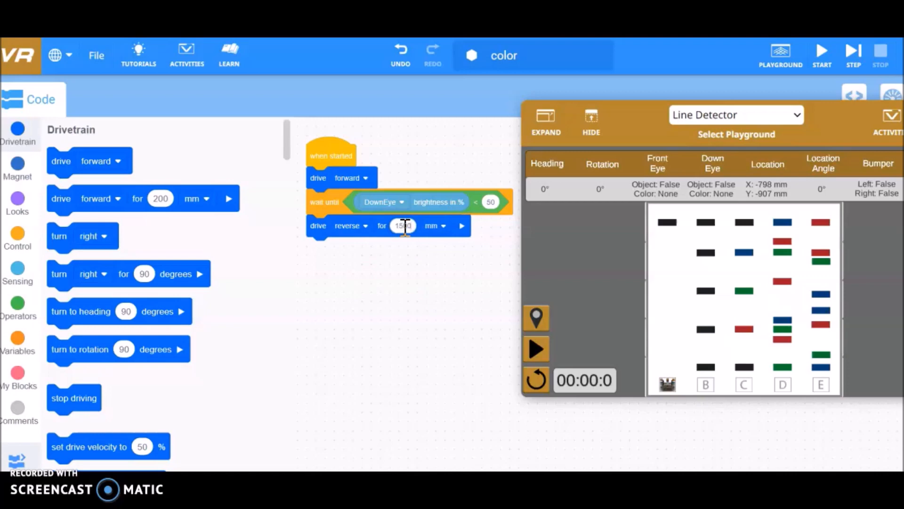
type("1500")
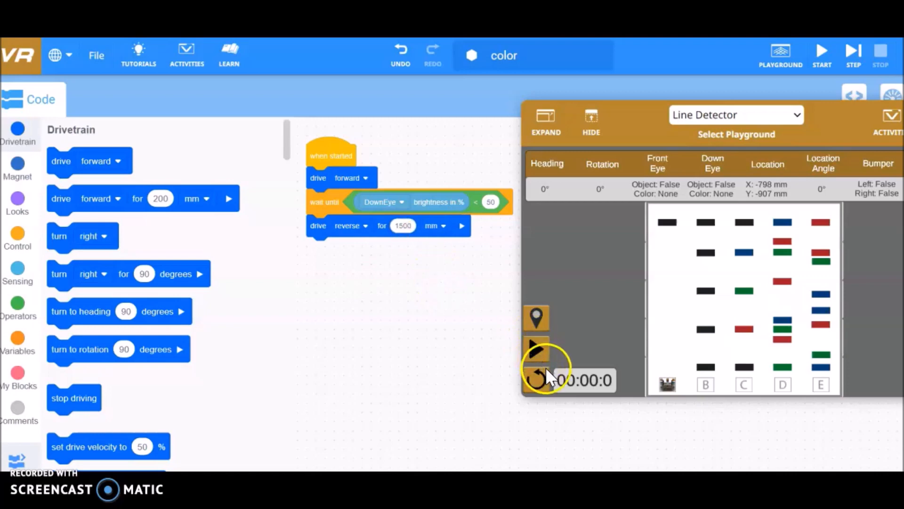
- Run the program in the Line Detector playground and reopen the reverse distance field
left_click(535, 348)
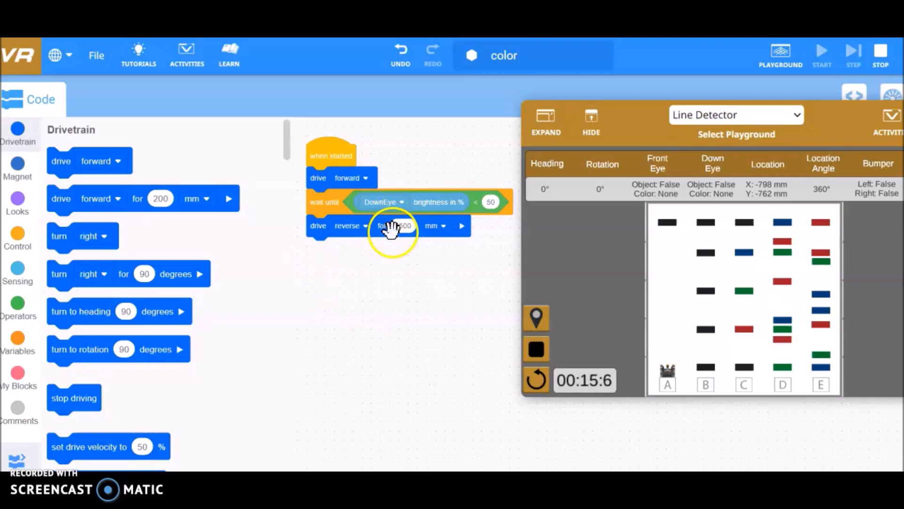
left_click(399, 226)
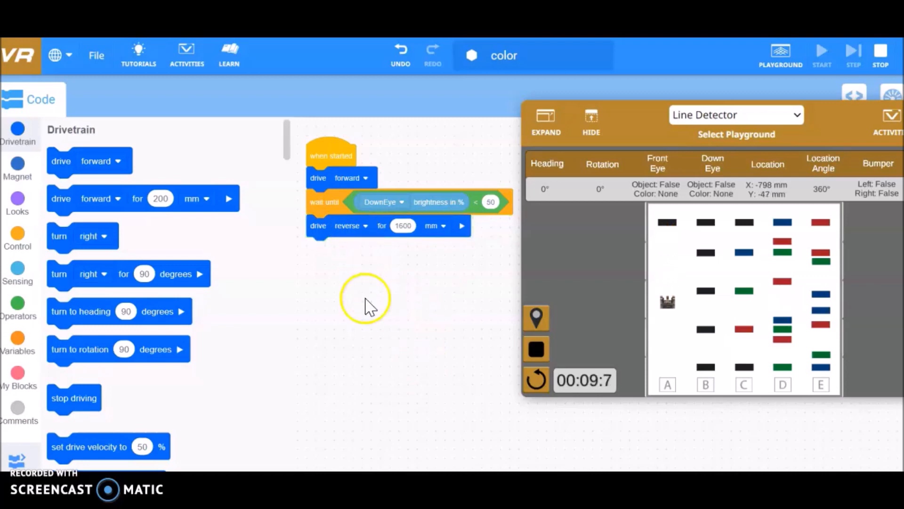
mouse_move(369, 345)
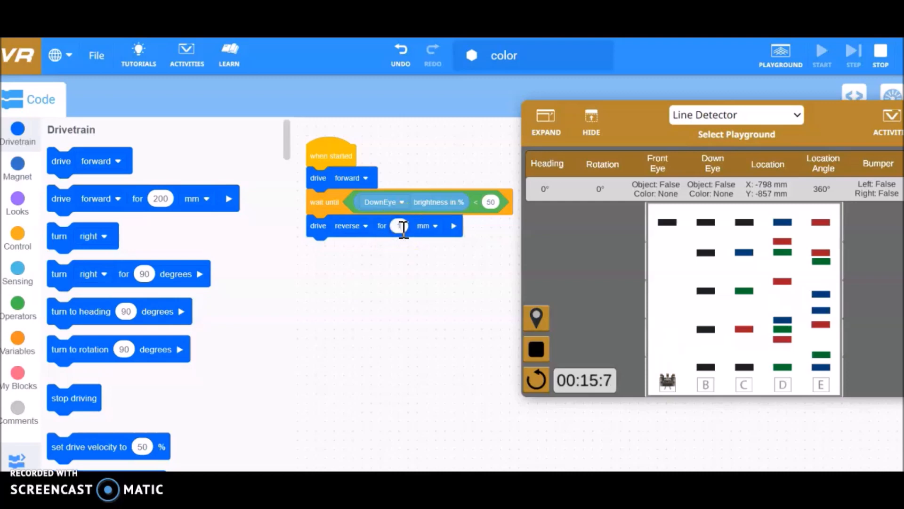
- Change the reverse drive distance to 1650 mm and rerun the program
type("1650")
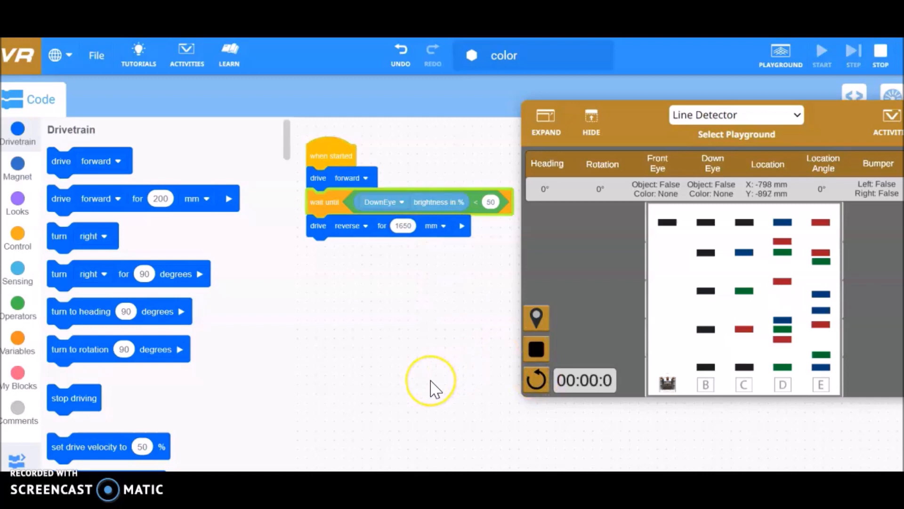
left_click(822, 51)
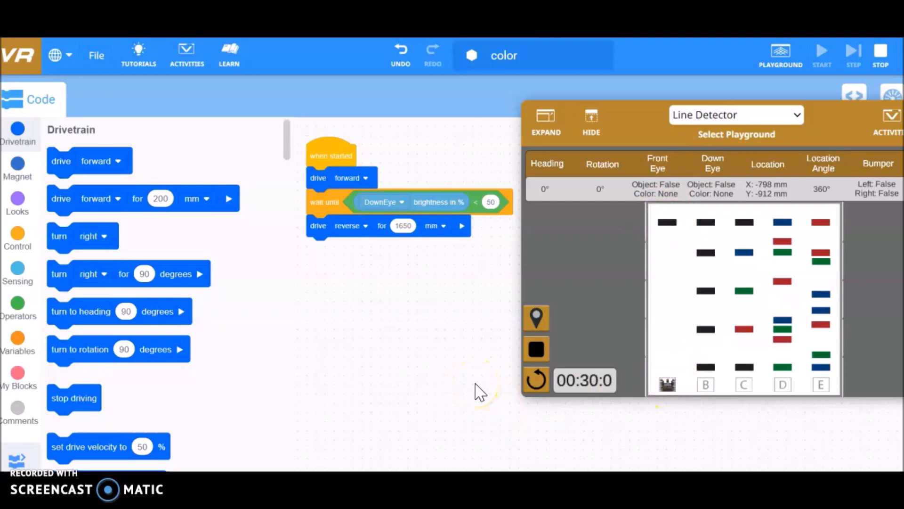
mouse_move(441, 188)
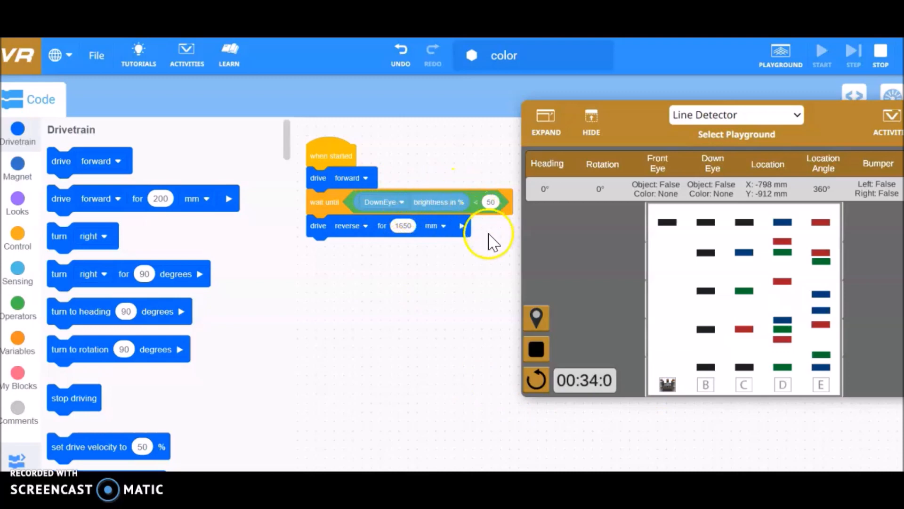
mouse_move(389, 256)
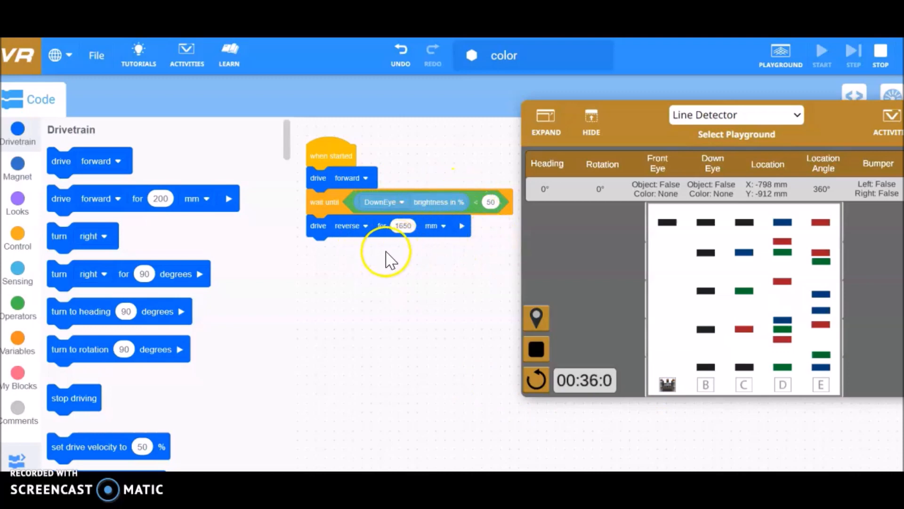